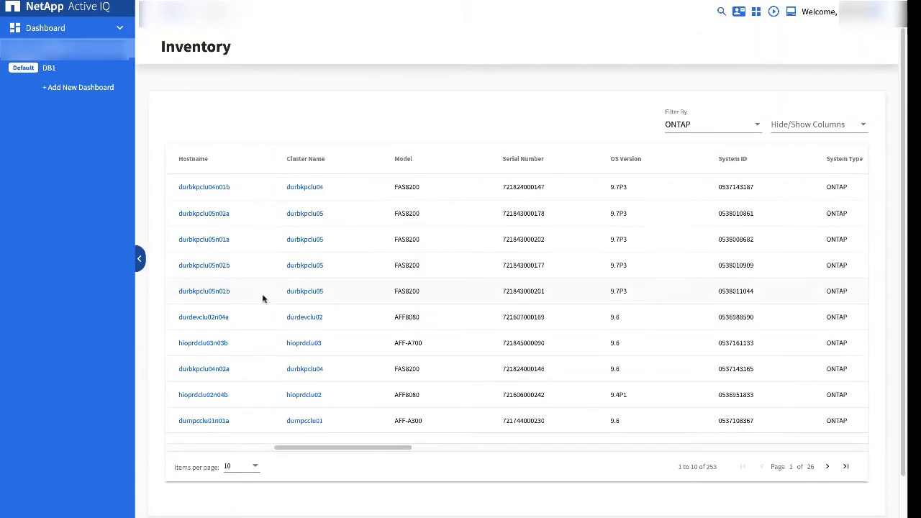
Show 100 ONTAP systems per page and scroll through the inventory table
left_click(193, 158)
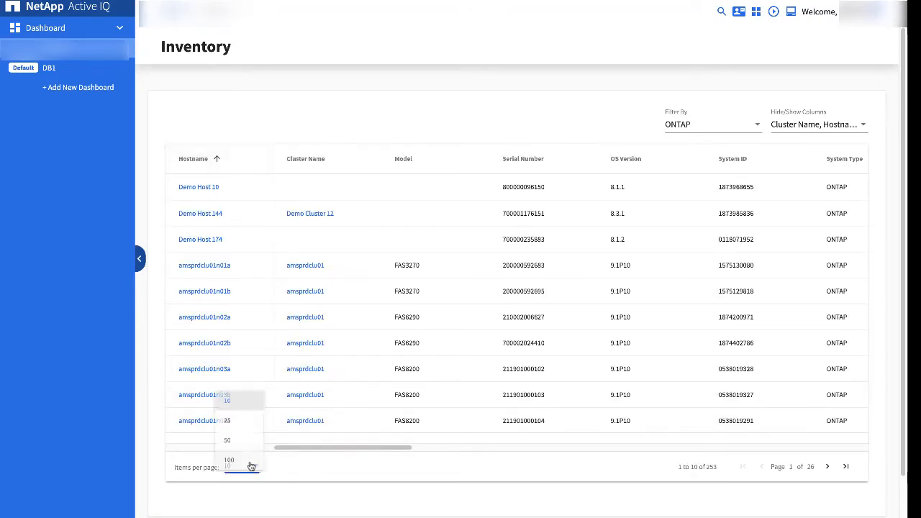
left_click(229, 460)
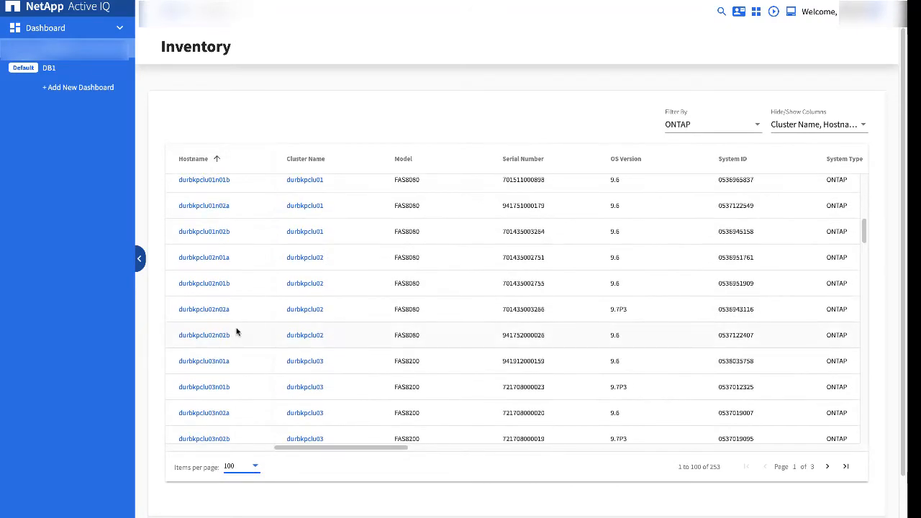
scroll("down", 3)
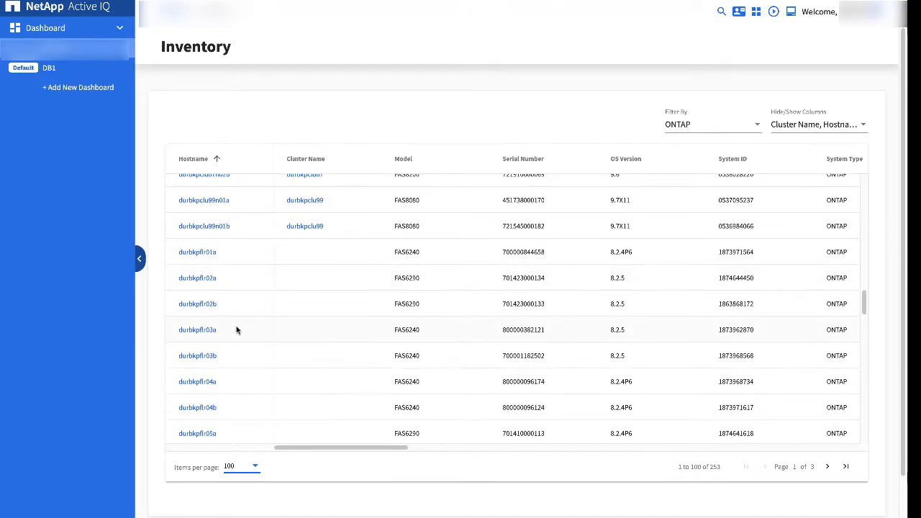
scroll("down", 3)
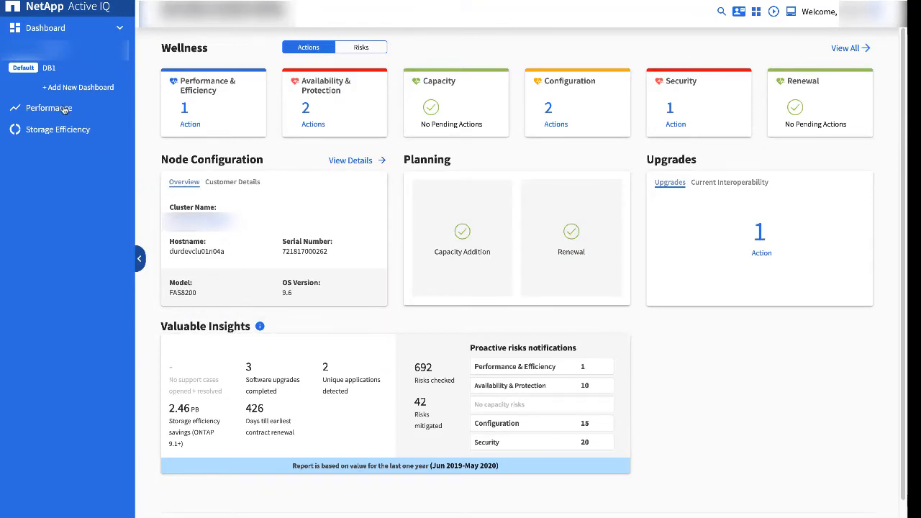
mouse_move(68, 111)
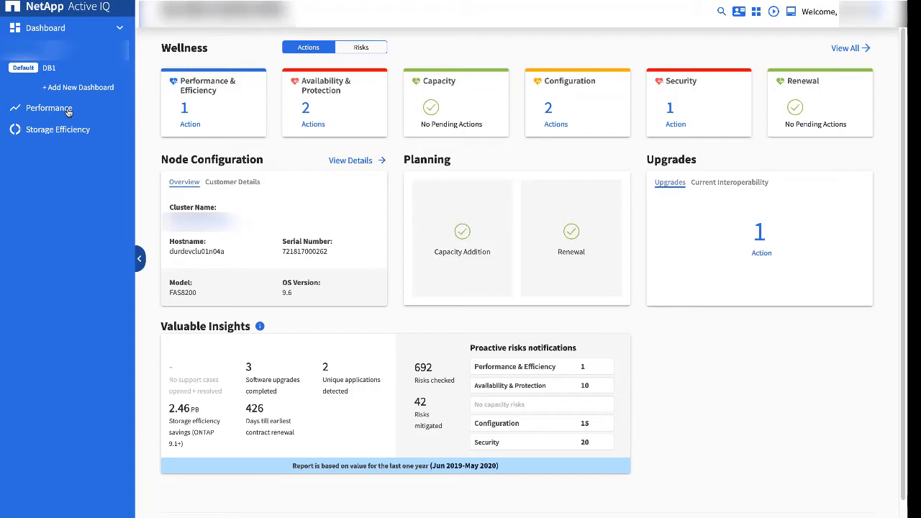
Open the node's one-week Performance page and add the Latency graph below CPU Utilization
left_click(48, 108)
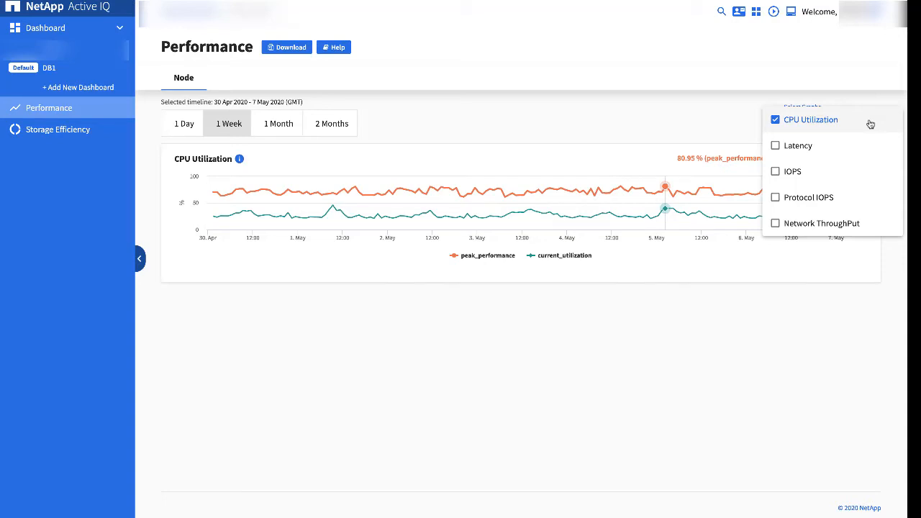
left_click(776, 145)
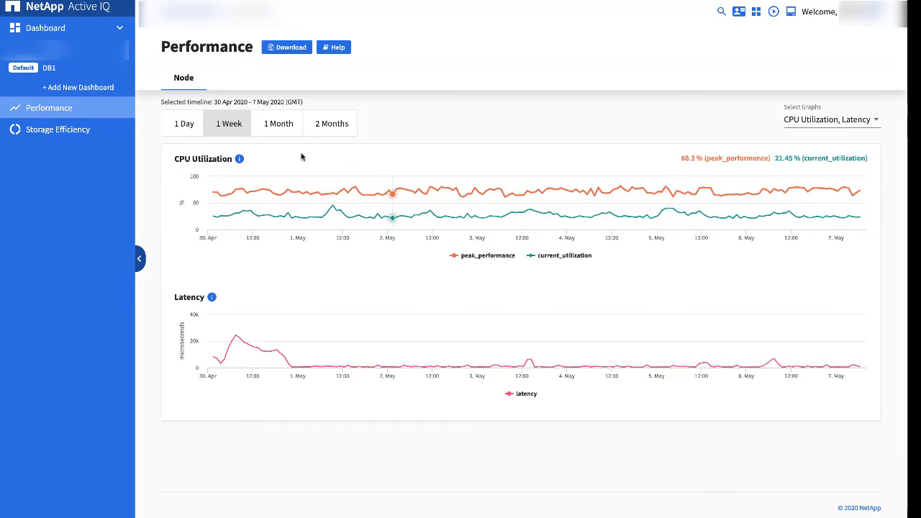
mouse_move(289, 130)
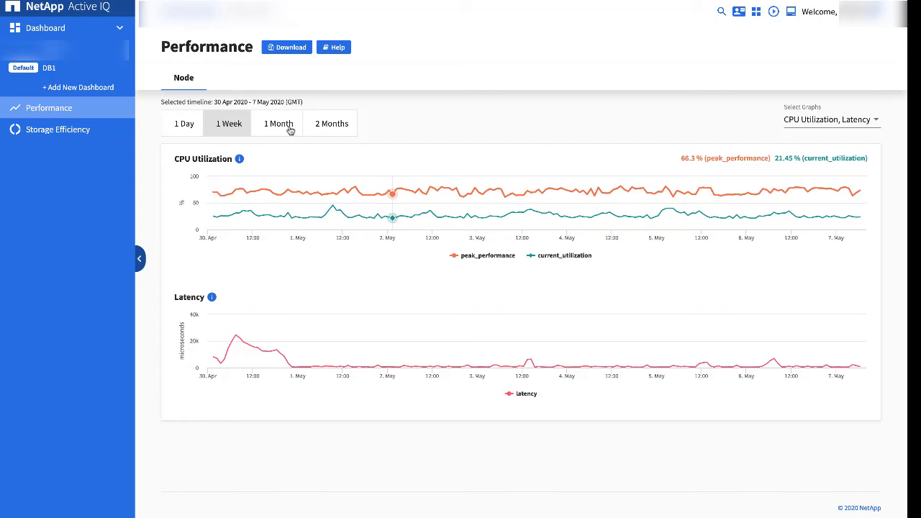
mouse_move(421, 132)
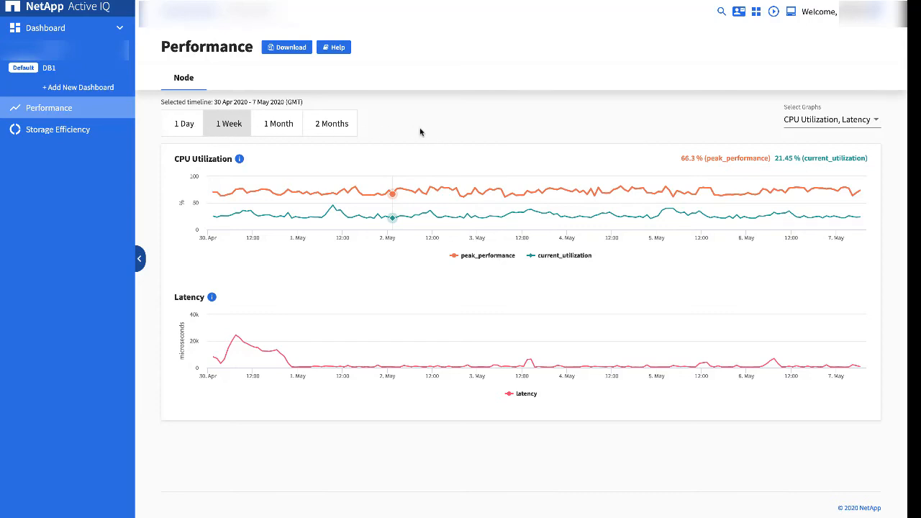